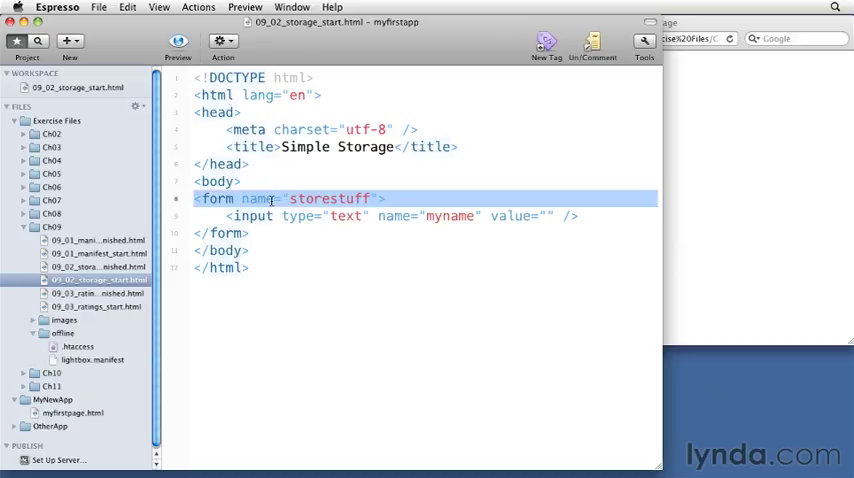
Review the storestuff form and its myname text input in the editor
left_click(270, 216)
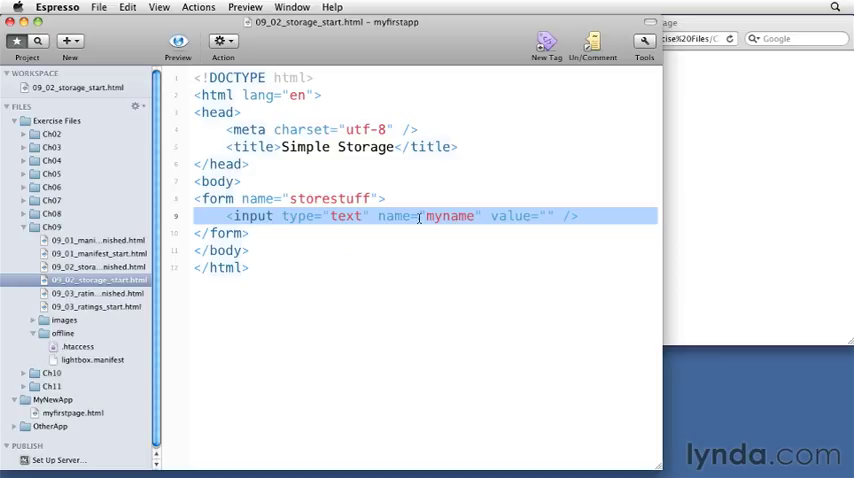
left_click(441, 233)
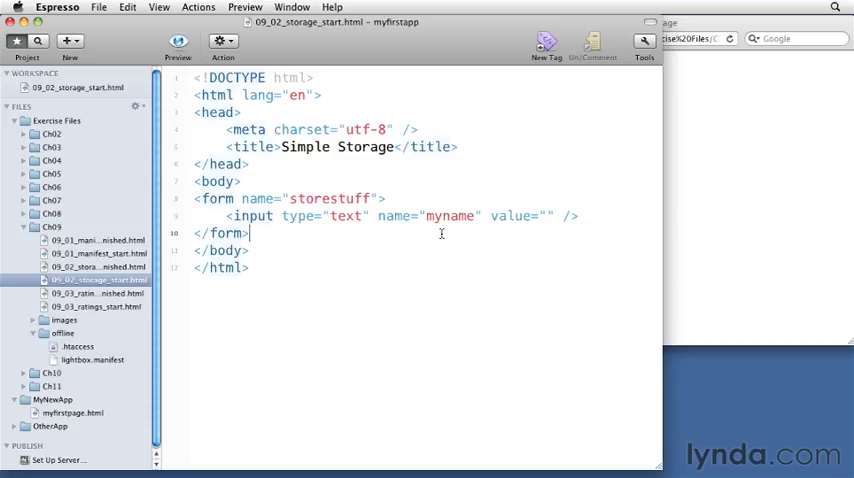
mouse_move(371, 158)
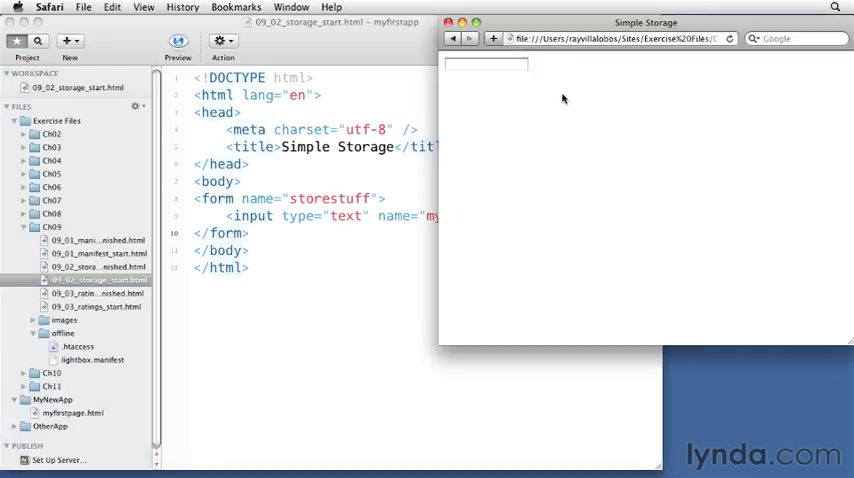
mouse_move(553, 98)
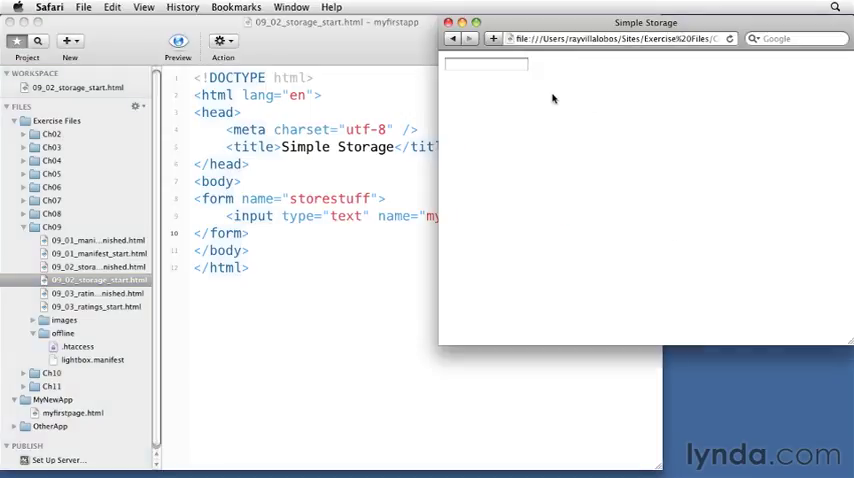
Enable Safari's Develop menu in Advanced preferences and show the Web Inspector
left_click(49, 7)
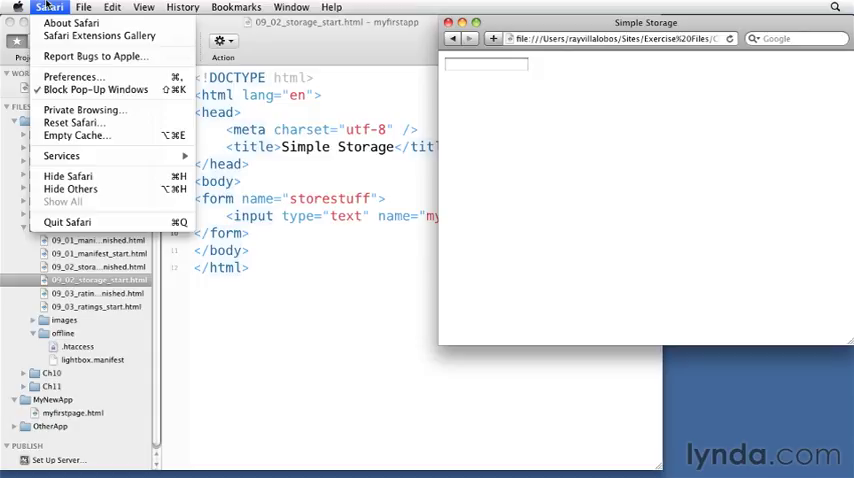
left_click(73, 77)
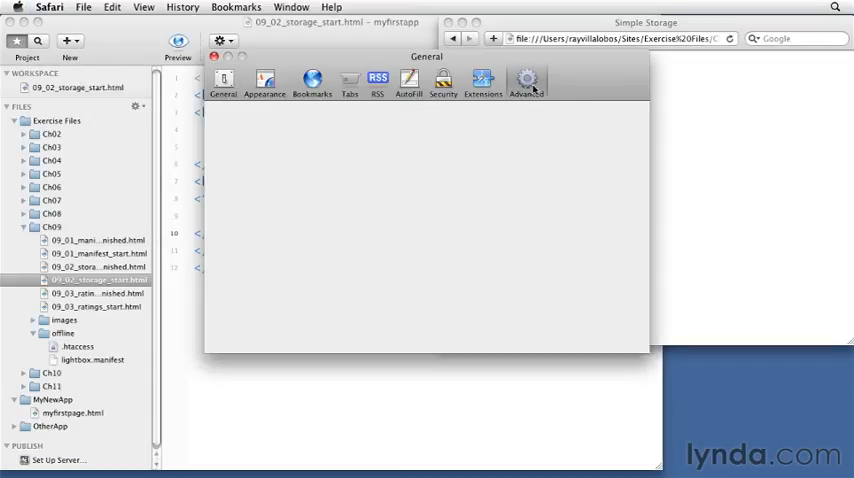
left_click(527, 82)
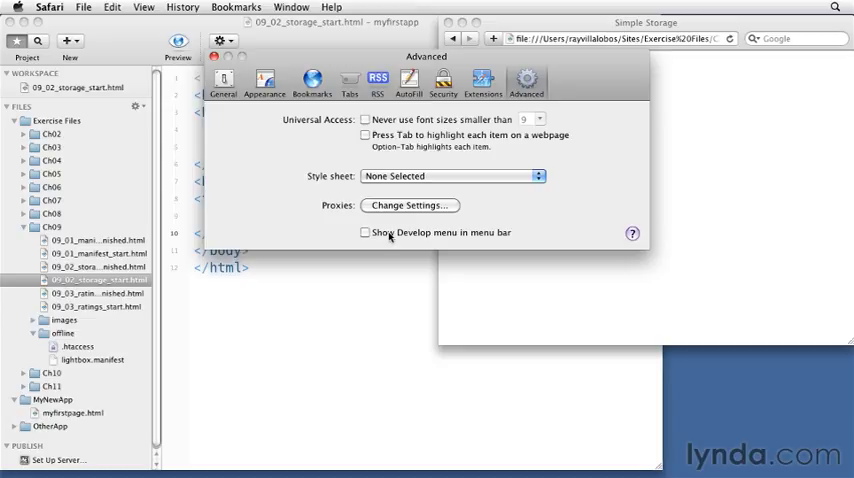
left_click(365, 232)
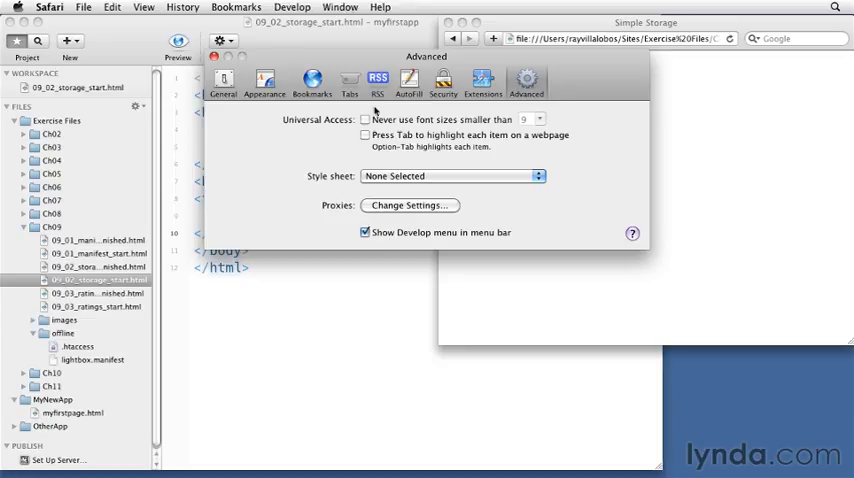
left_click(292, 7)
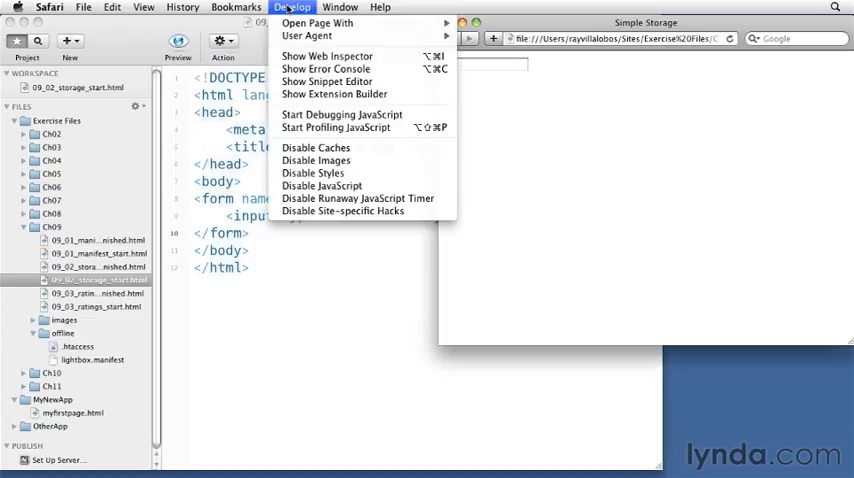
left_click(326, 55)
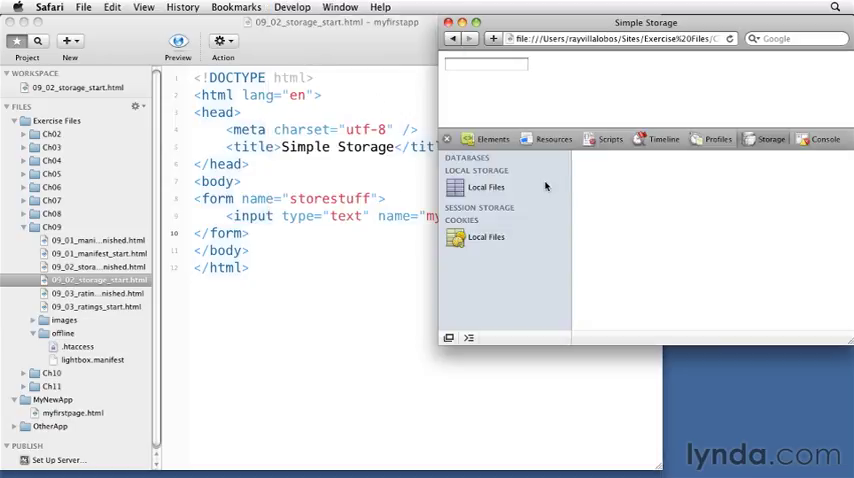
mouse_move(462, 82)
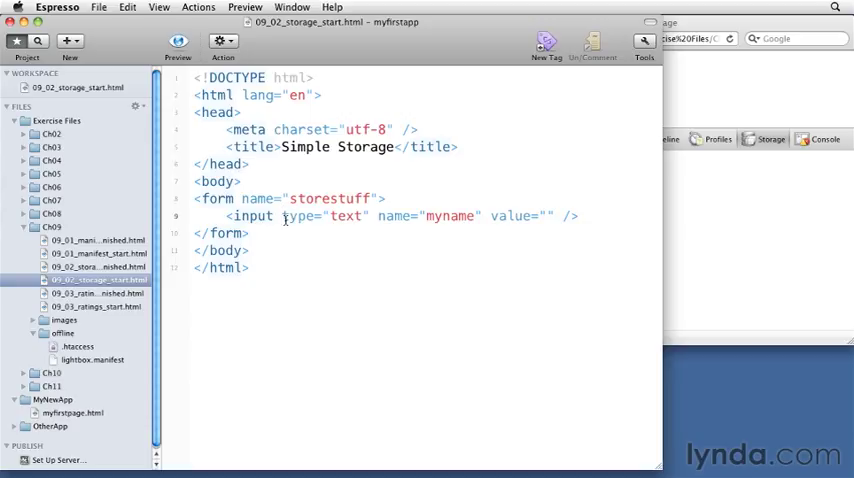
Add onchange="handleChange(this);" to the input, review the handleChange script, and mark body for onload
type("onchange=\"handleChange(this);\"")
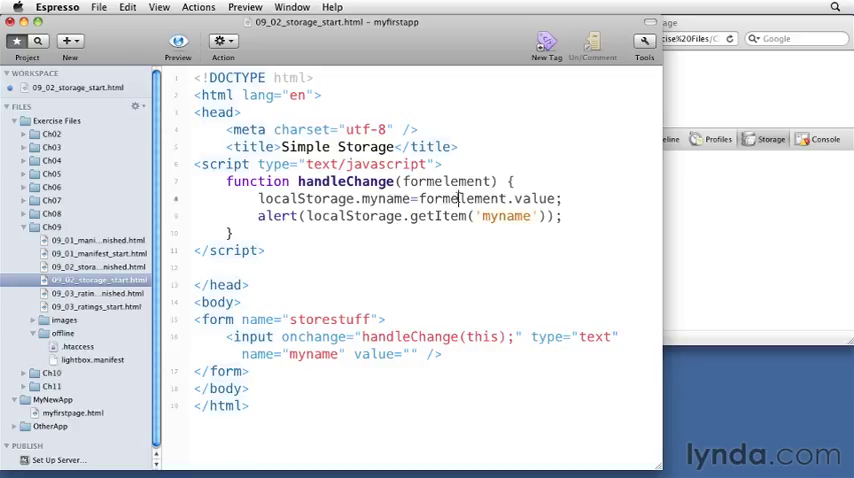
double_click(488, 198)
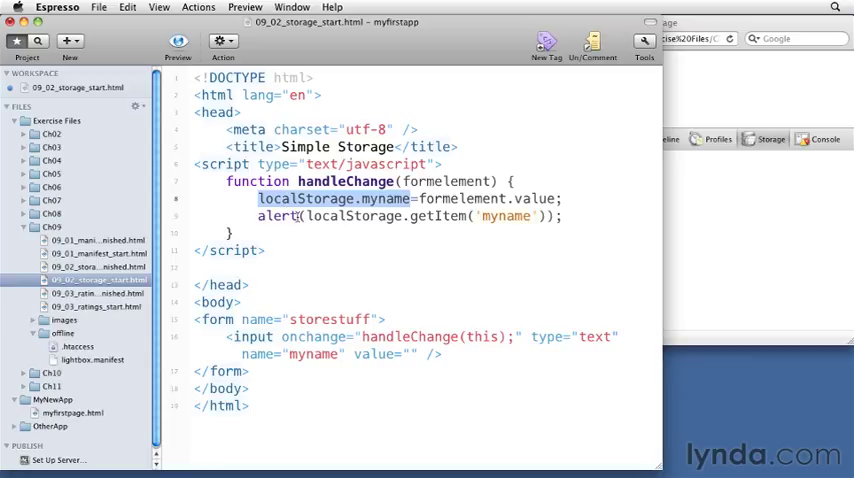
left_click(410, 216)
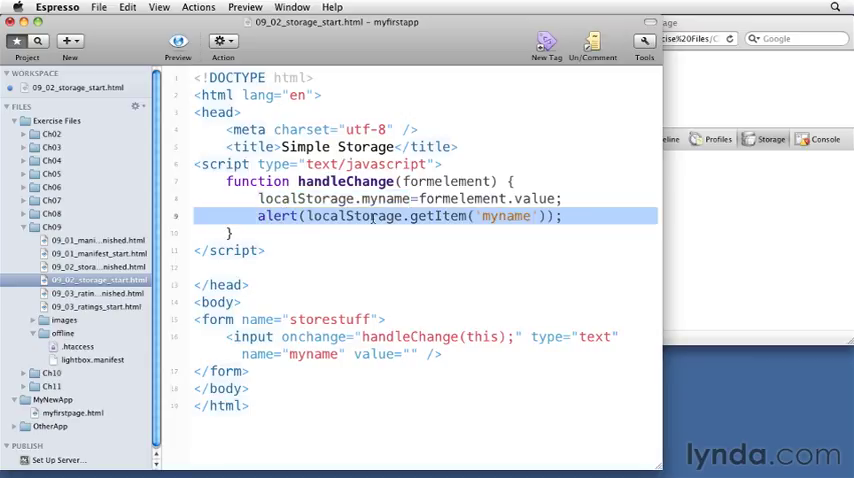
mouse_move(458, 216)
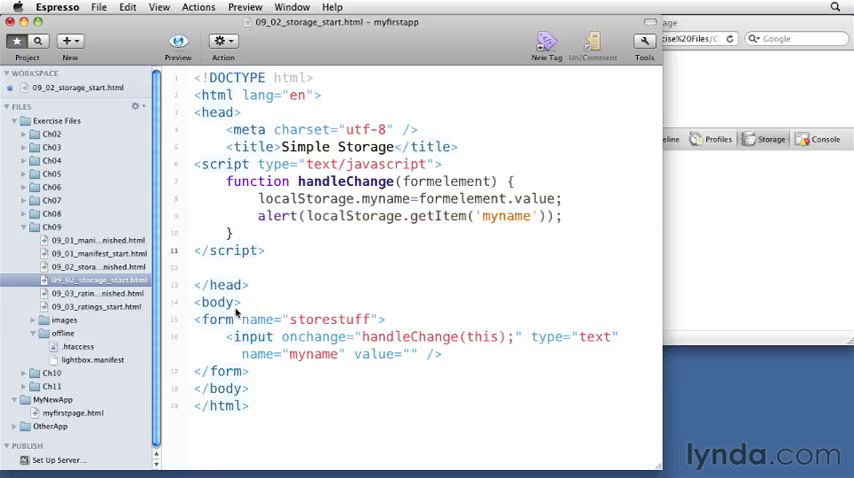
double_click(218, 302)
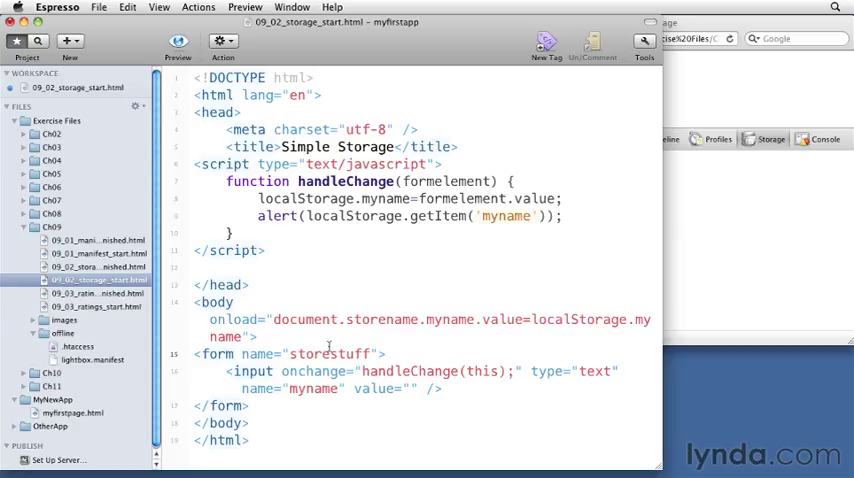
mouse_move(714, 222)
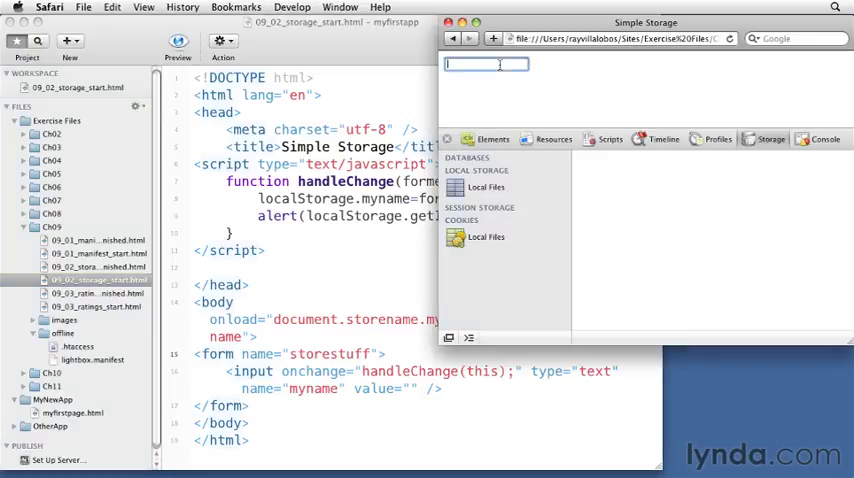
Enter Ray in the name field, dismiss the alert, and view Local Files storage
type("Ray")
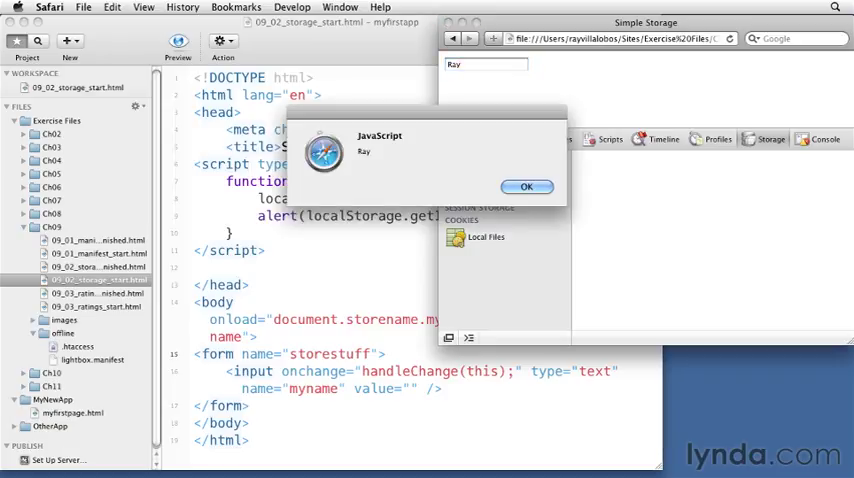
mouse_move(435, 133)
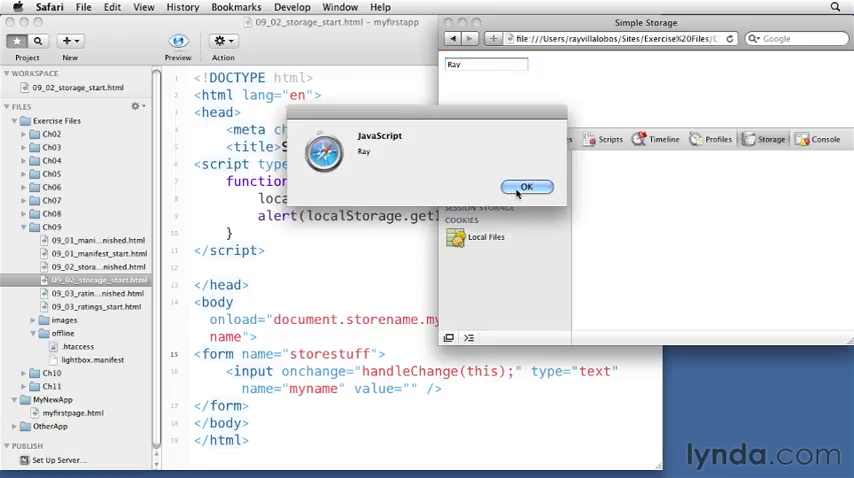
left_click(527, 187)
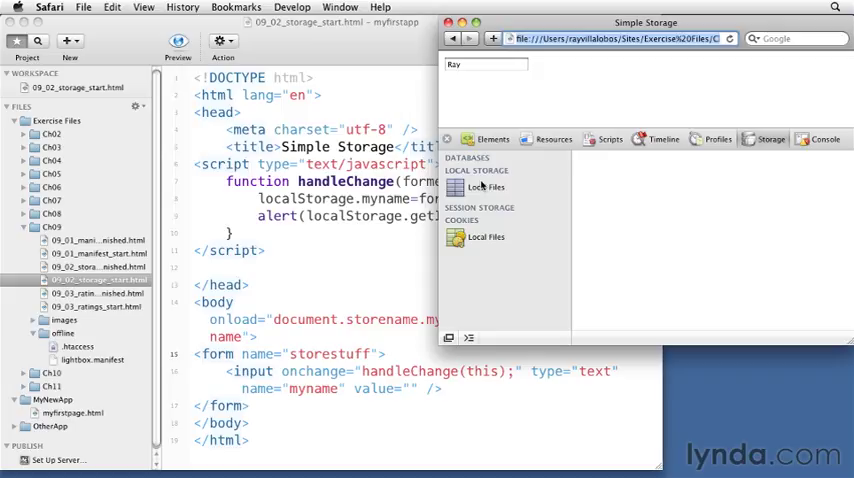
left_click(487, 188)
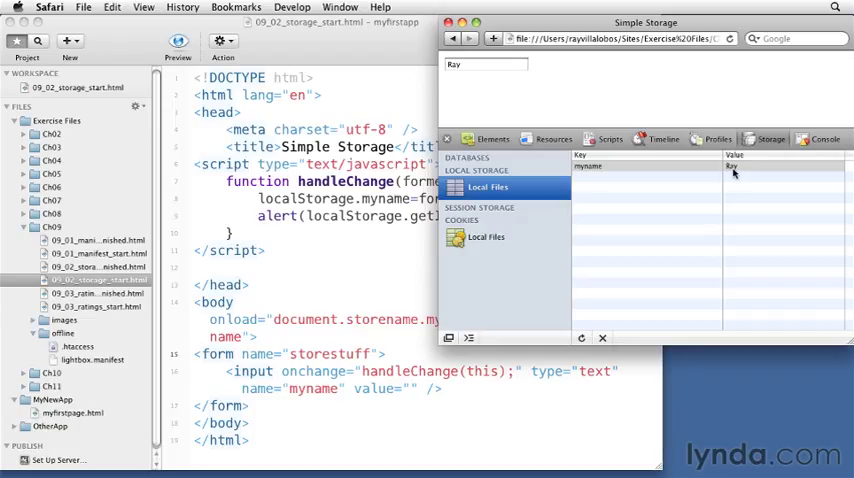
mouse_move(336, 202)
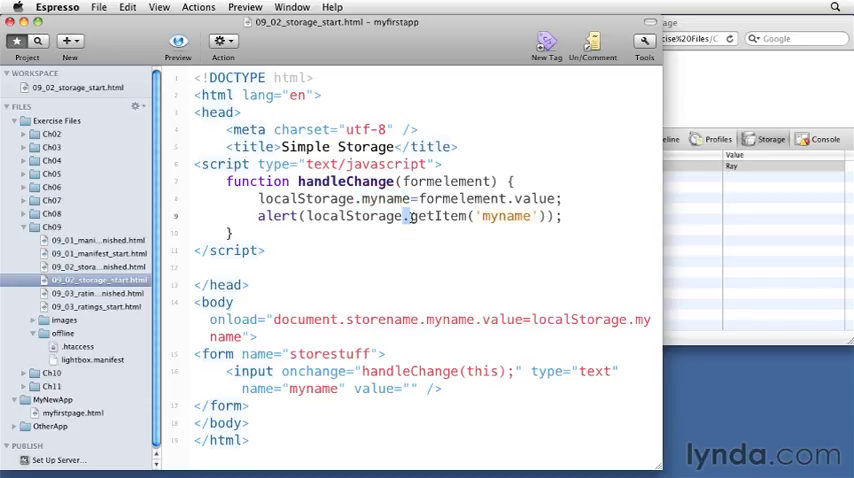
Inspect the getItem call and select myname to rewrite in bracket notation
double_click(438, 216)
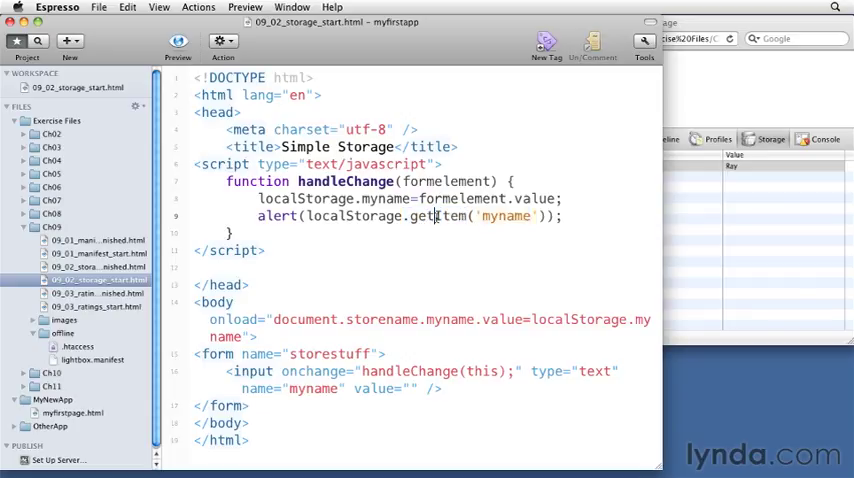
double_click(420, 216)
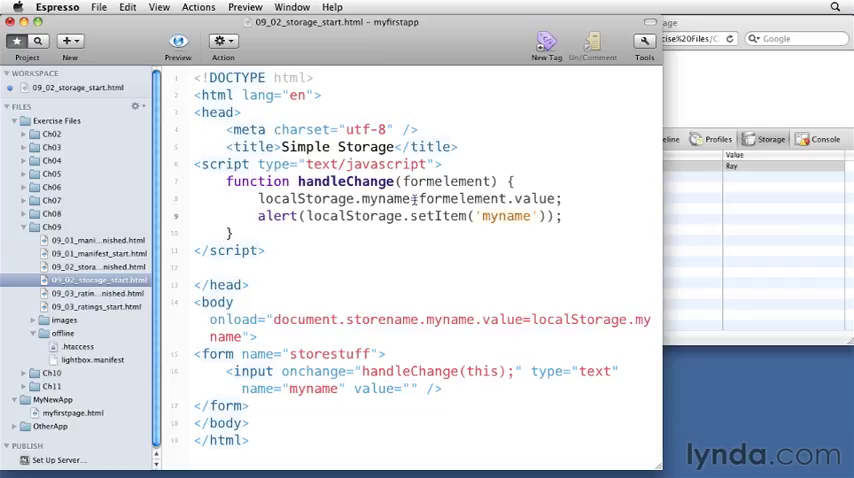
double_click(384, 198)
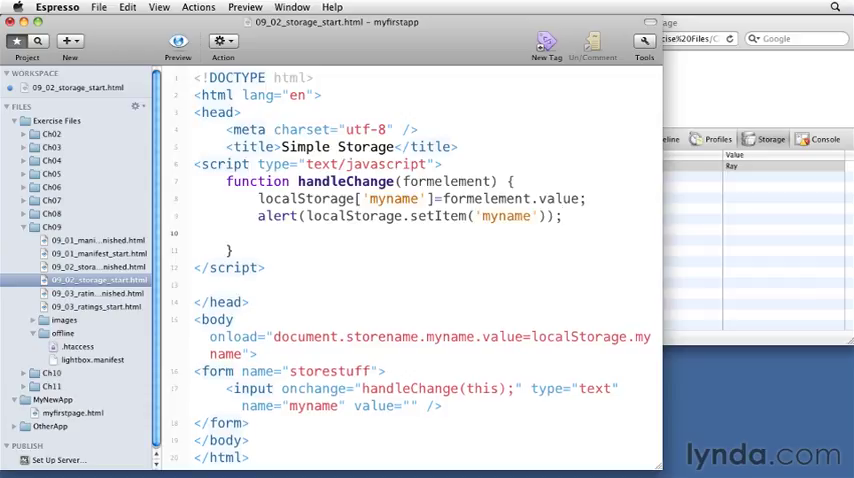
Try localStorage.removeItem('myname'); and localStorage.clear(); in the script
type("re")
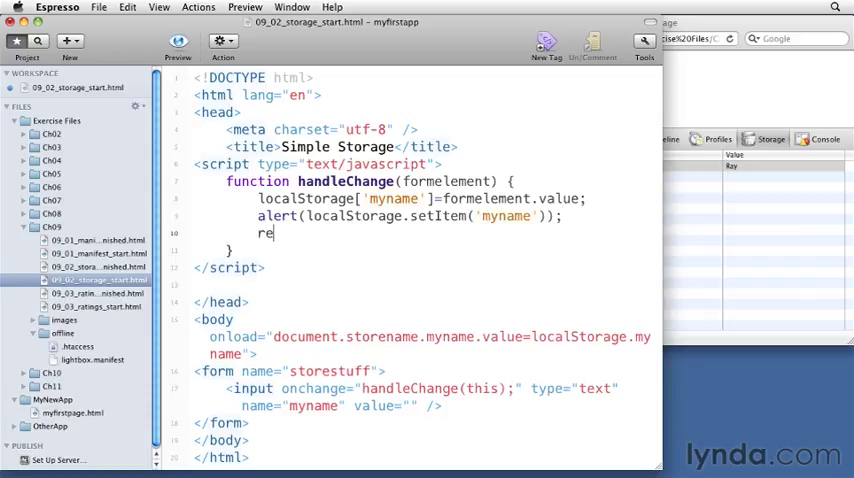
type("moveItem")
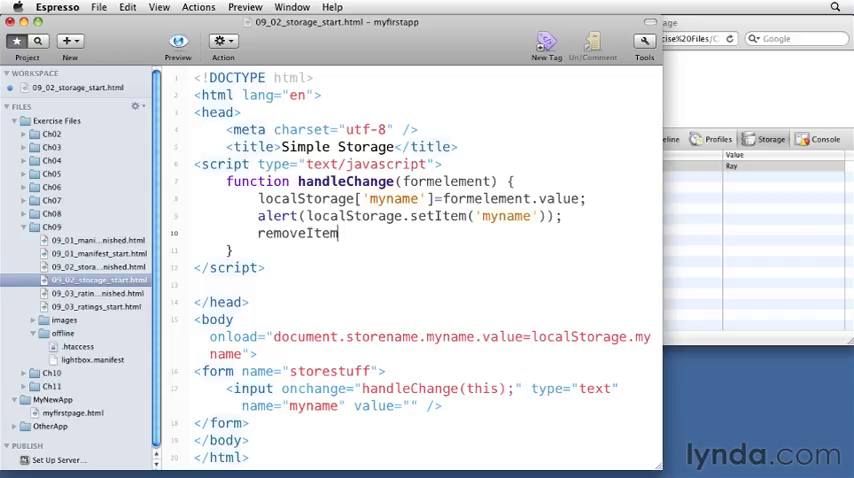
type("('');")
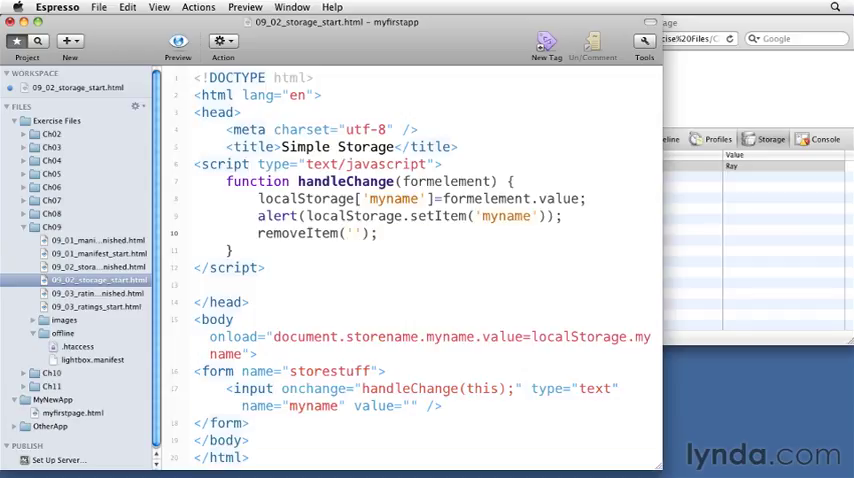
type("m")
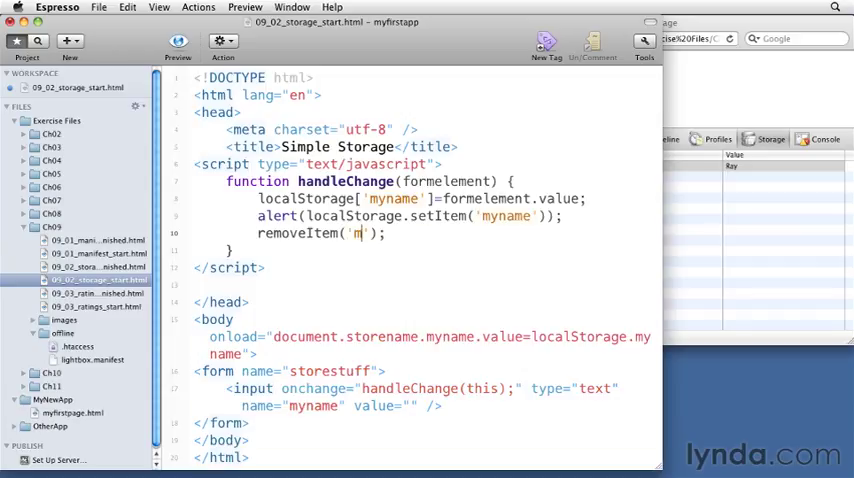
type("yname")
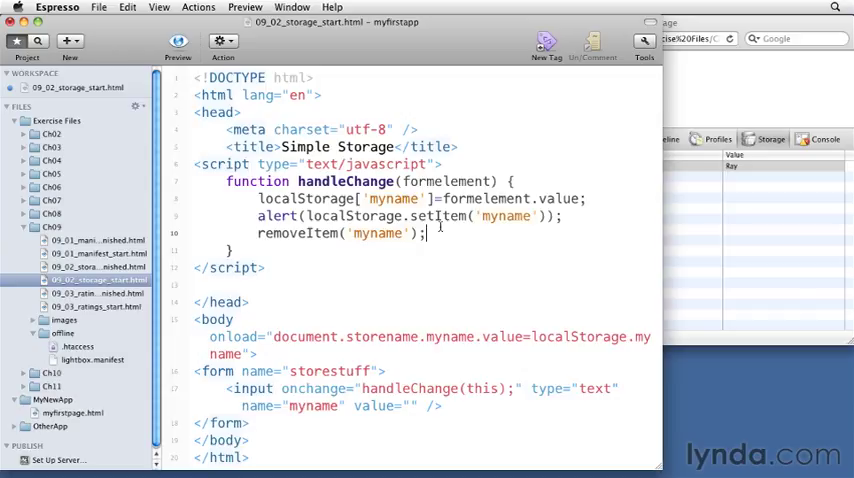
type("localStorage.cl")
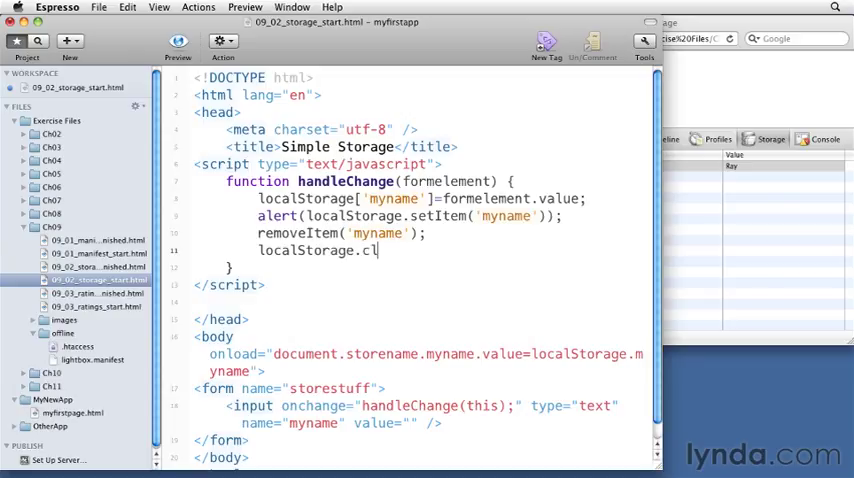
type("ear();")
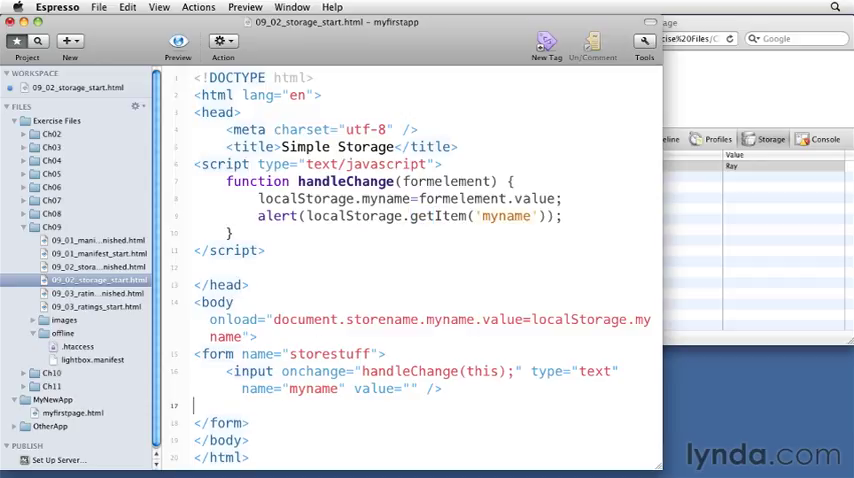
Add a button input named 'clear' with value 'clear' below the name field
type("<input type=\"button\" name=\"clear\" value=\"clear\" onclick=\"localStorage.clear(); document.storestuff.myname.value=''\"/>")
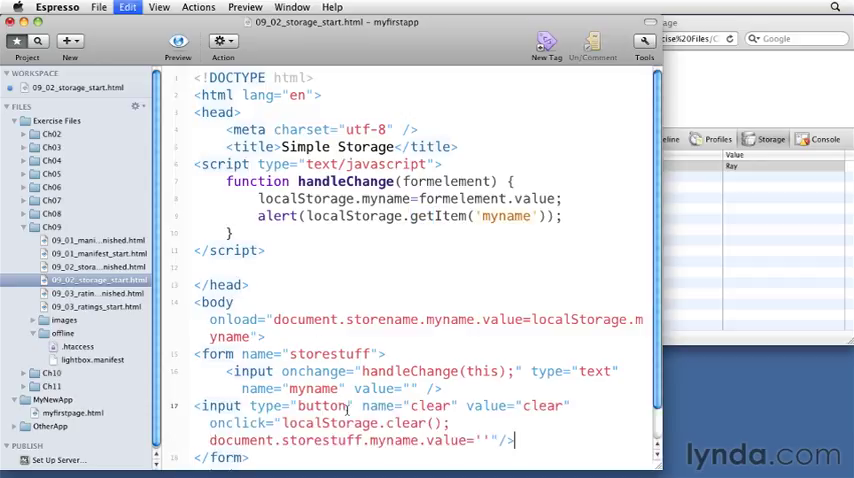
scroll("down", 3)
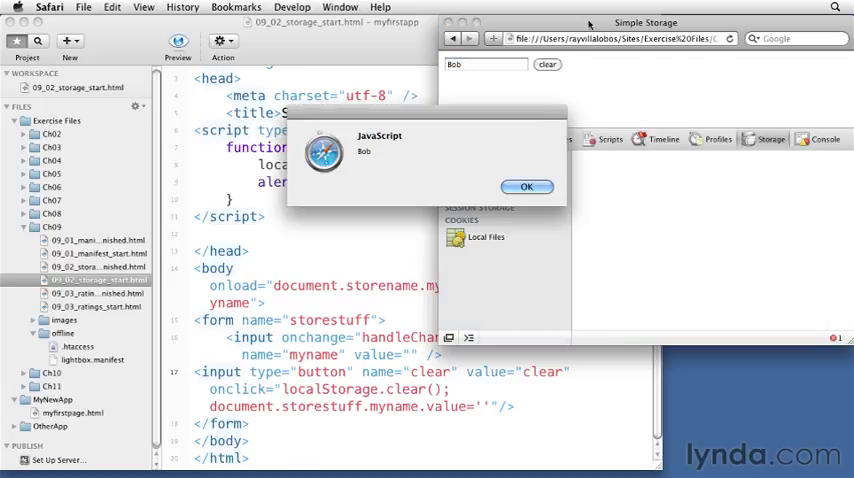
Dismiss the Bob alert, clear storage, then enter Peter and dismiss its alert
left_click(527, 187)
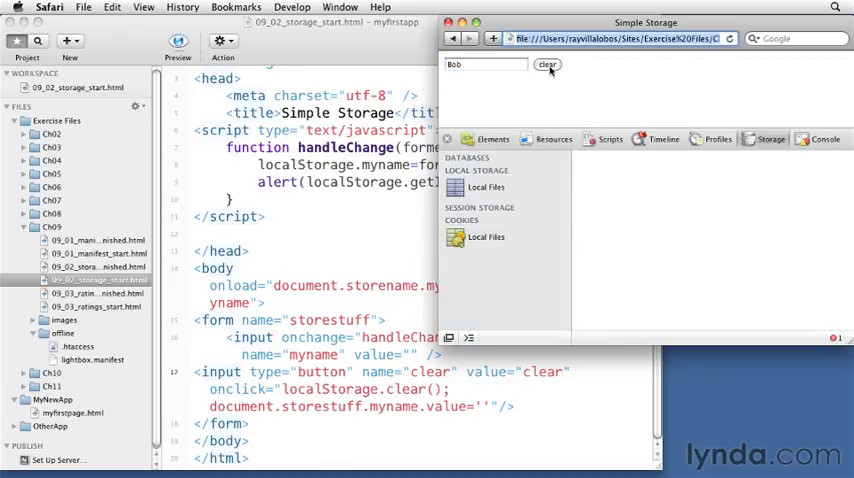
left_click(547, 64)
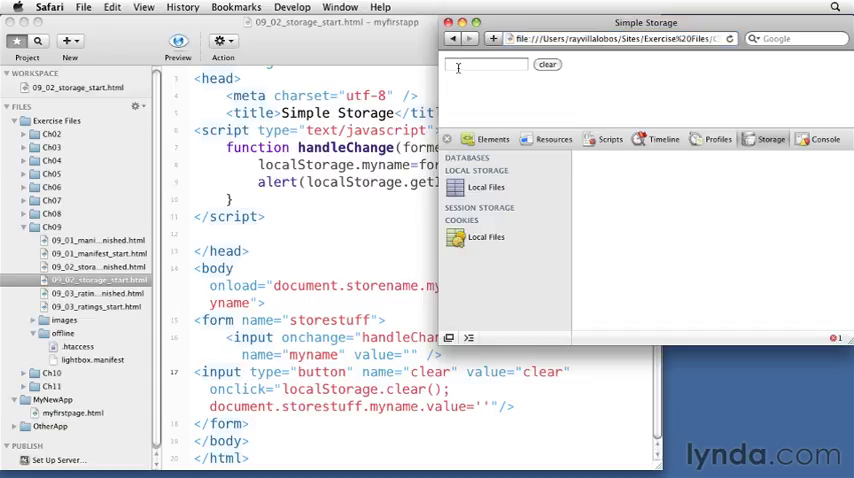
left_click(486, 187)
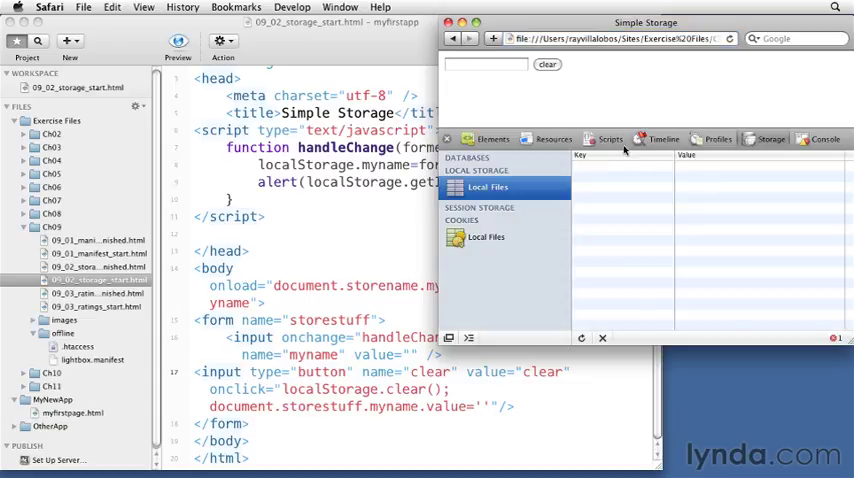
left_click(485, 64)
type("Peter")
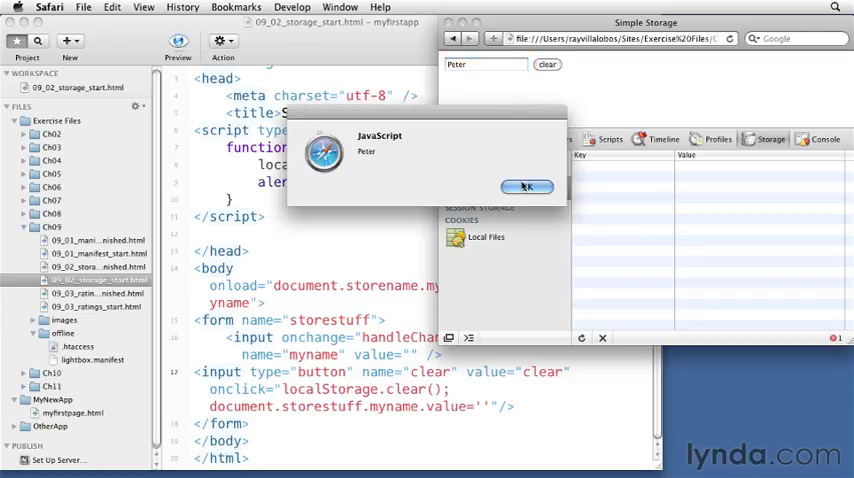
left_click(526, 187)
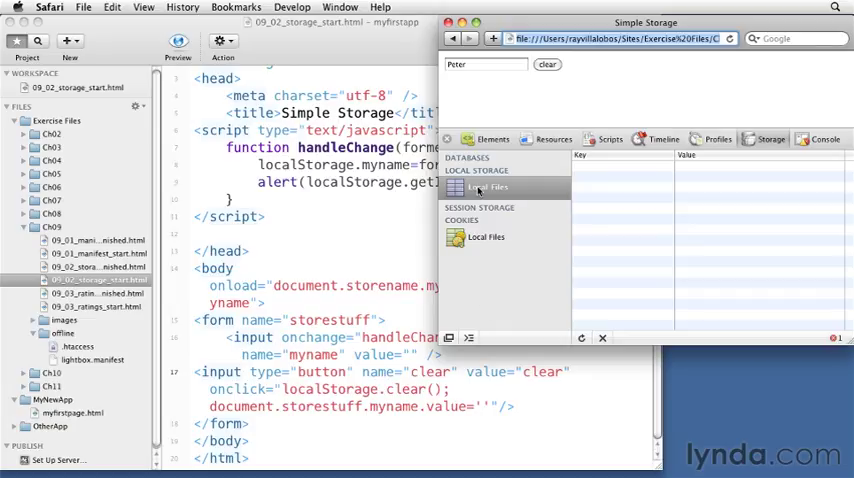
mouse_move(697, 174)
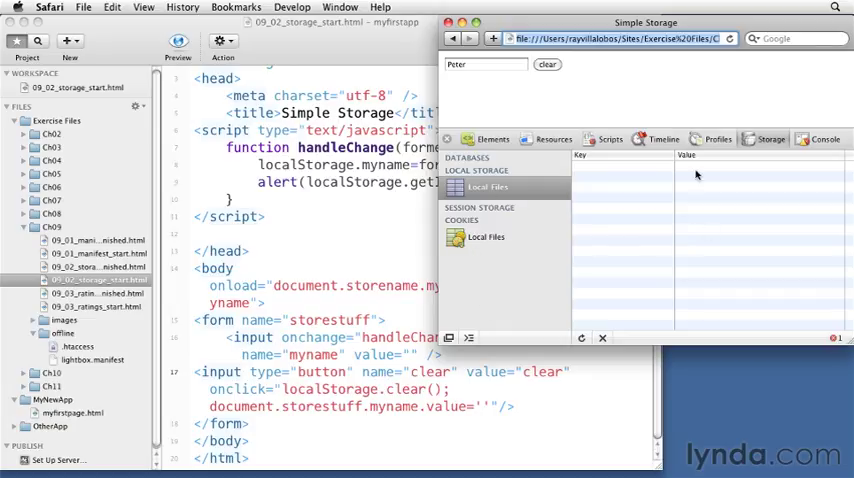
mouse_move(485, 245)
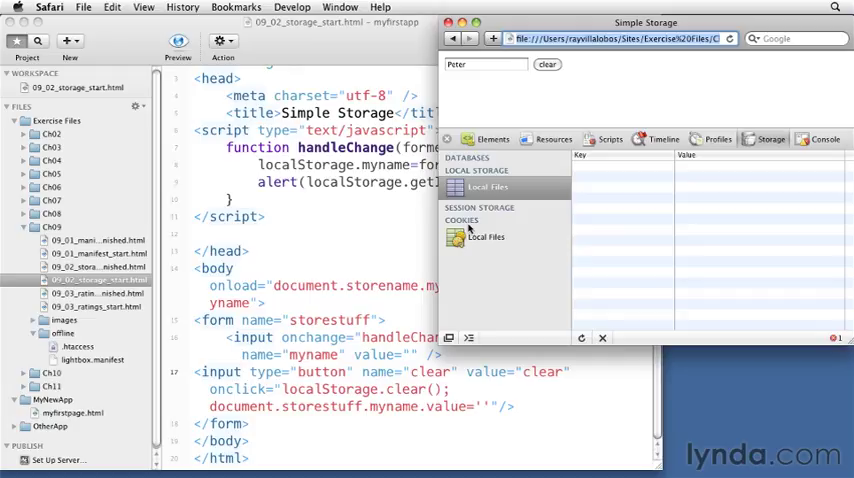
Switch between Cookies and Local Files to confirm local storage is now empty
left_click(488, 237)
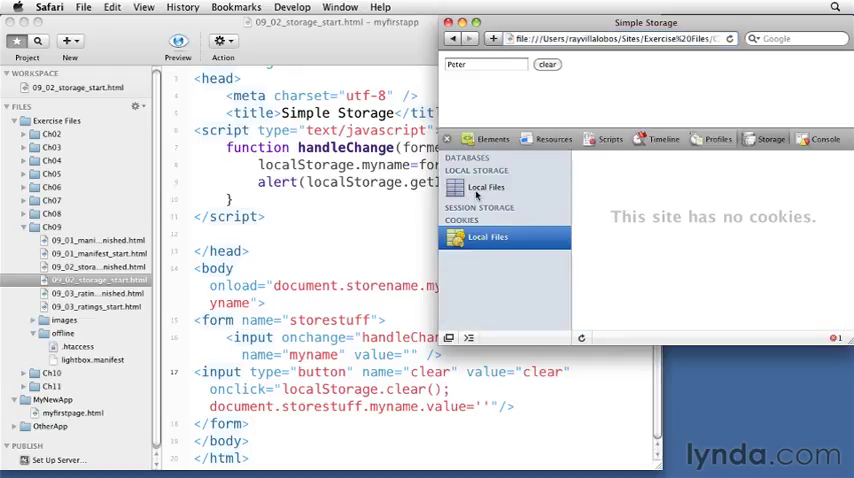
left_click(487, 187)
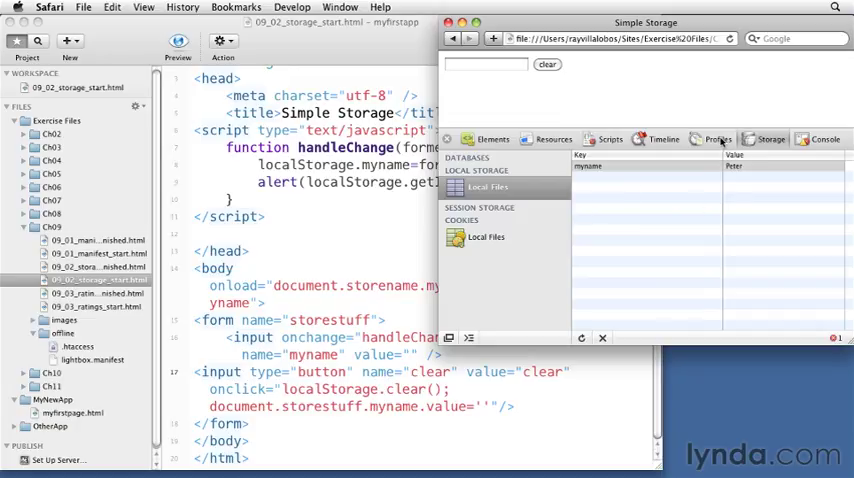
left_click(487, 237)
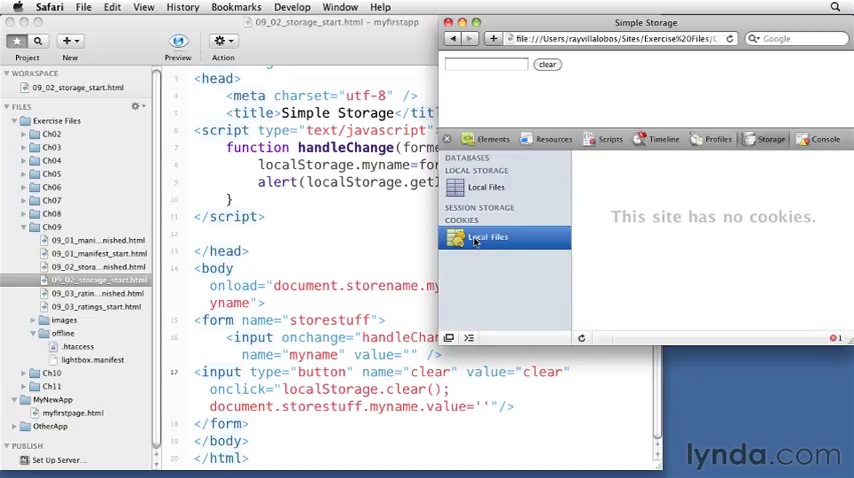
left_click(488, 187)
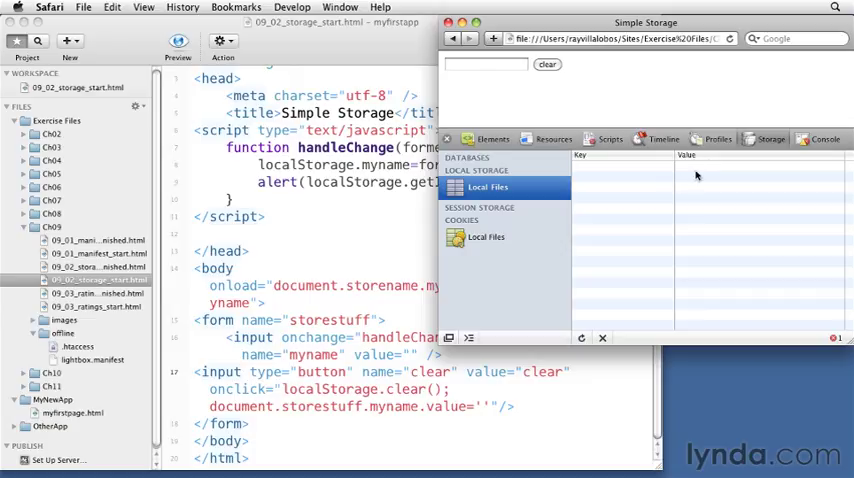
mouse_move(630, 185)
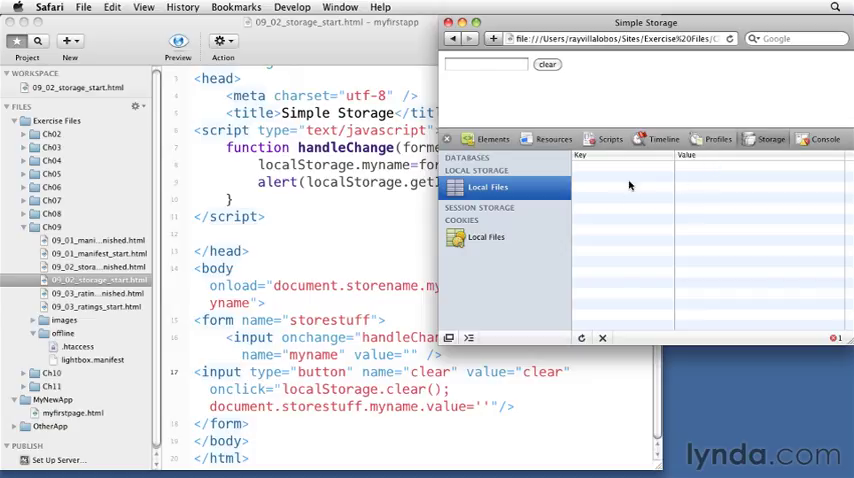
mouse_move(660, 202)
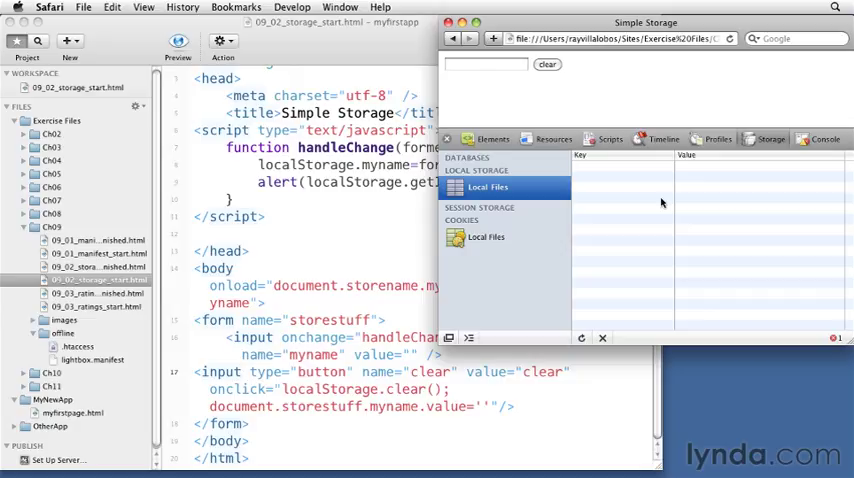